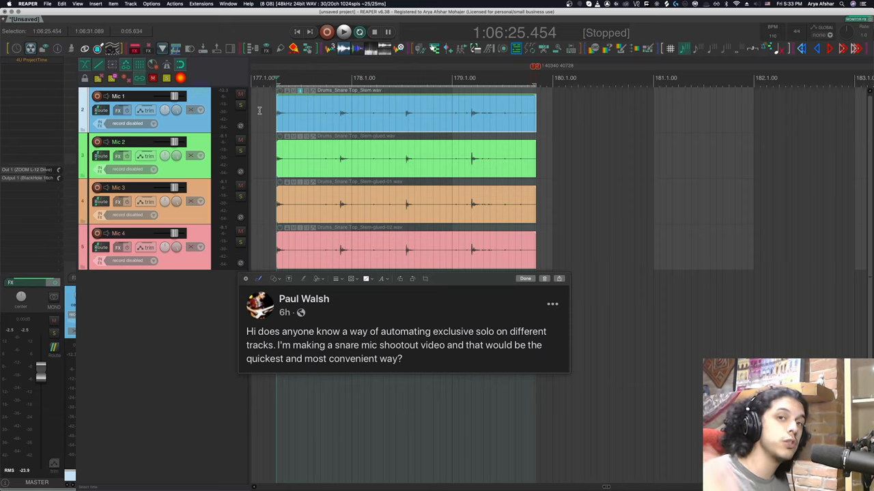
mouse_move(327, 45)
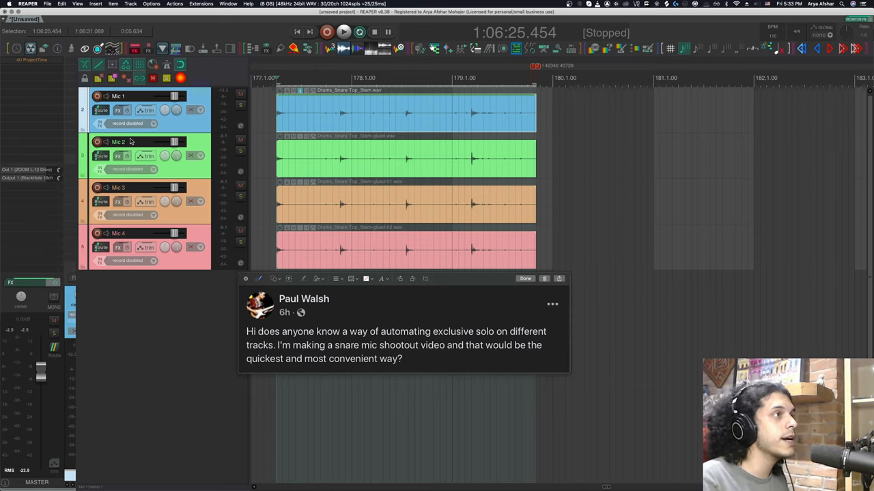
Solo then unsolo Mic 1 while bringing up the actions list filtered for 'go to next track'
click(526, 279)
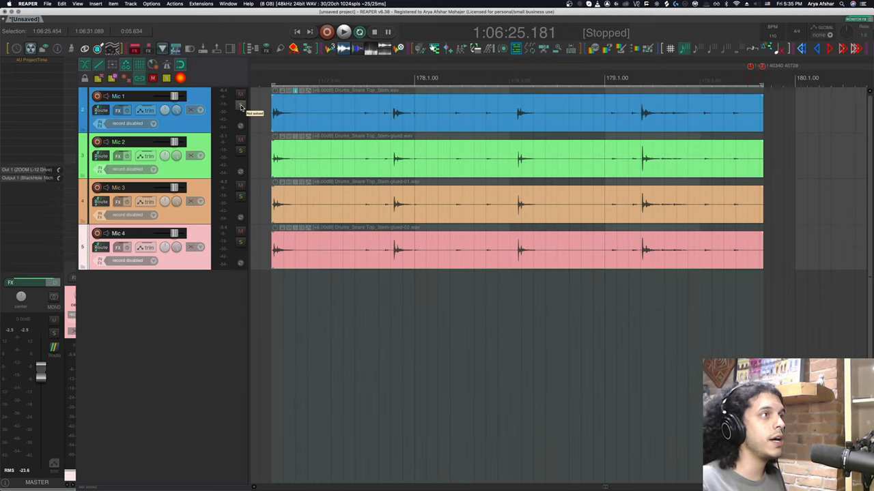
click(240, 104)
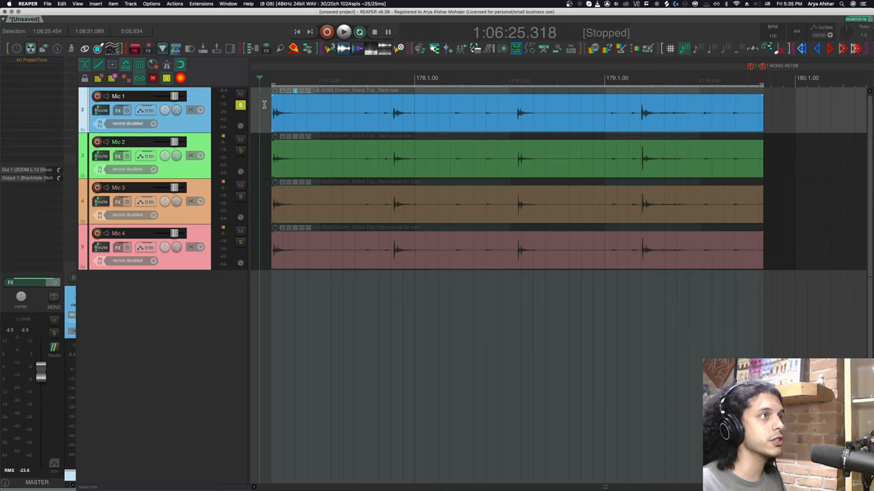
click(344, 32)
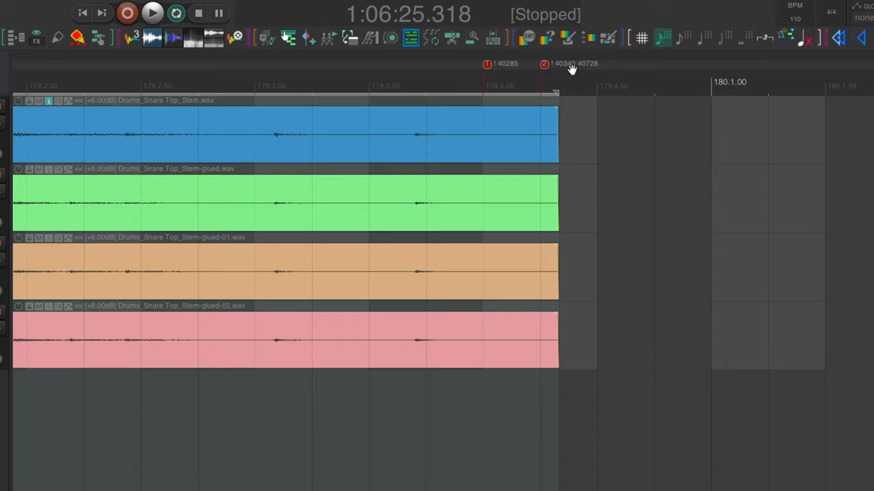
mouse_move(491, 68)
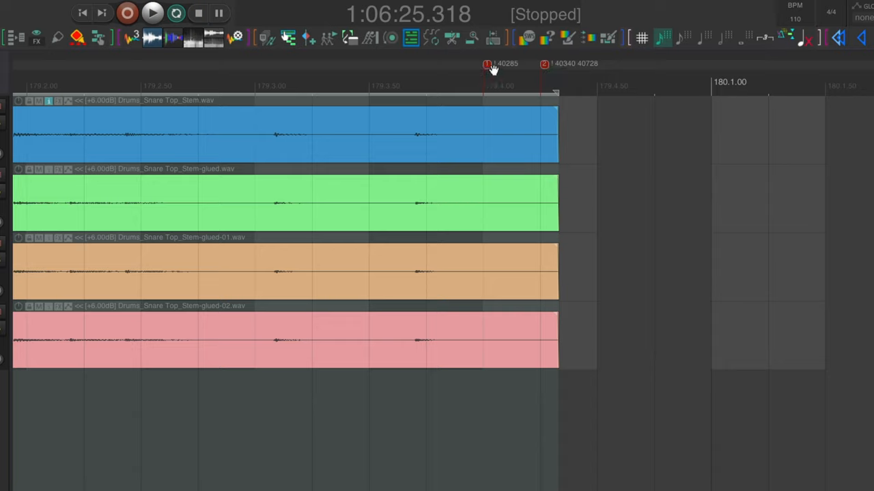
mouse_move(531, 70)
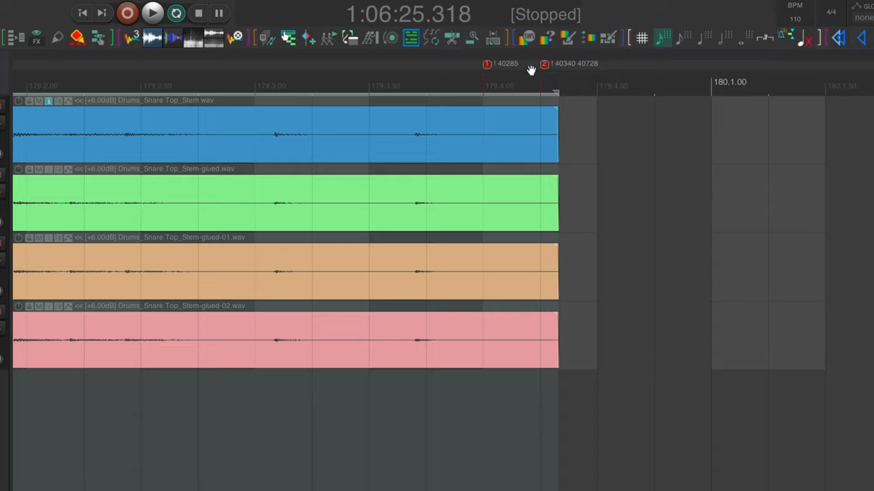
mouse_move(548, 84)
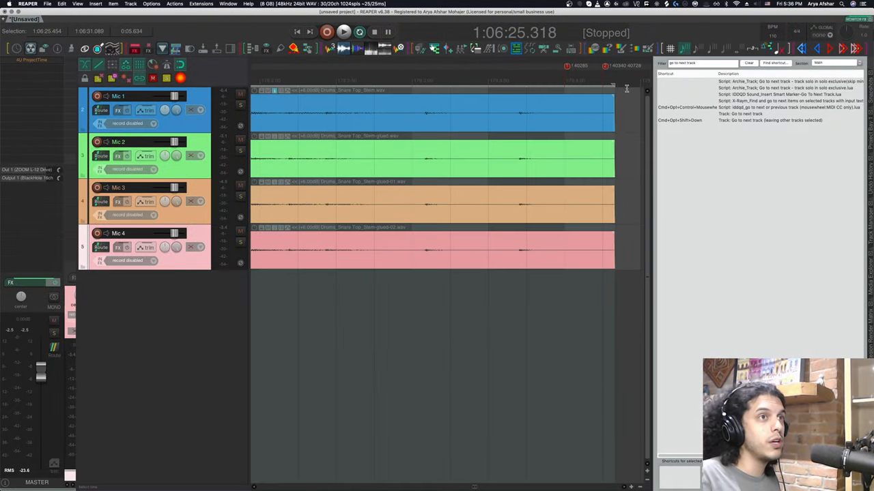
mouse_move(590, 69)
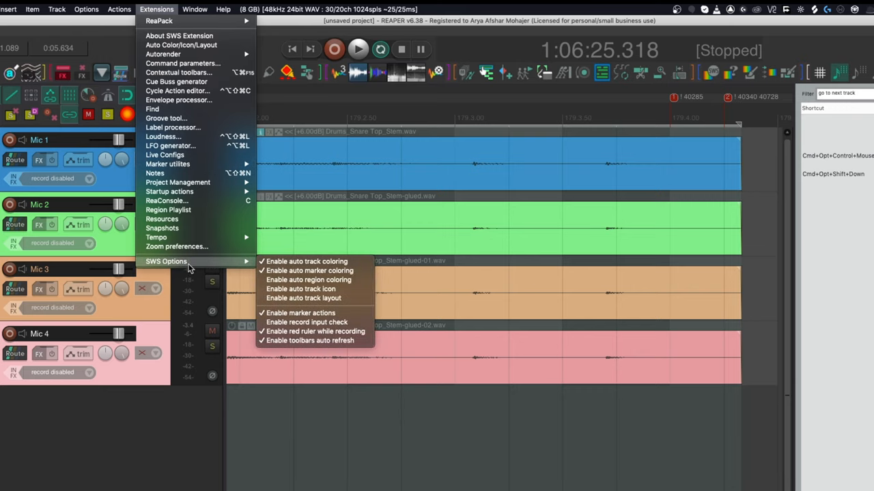
mouse_move(300, 313)
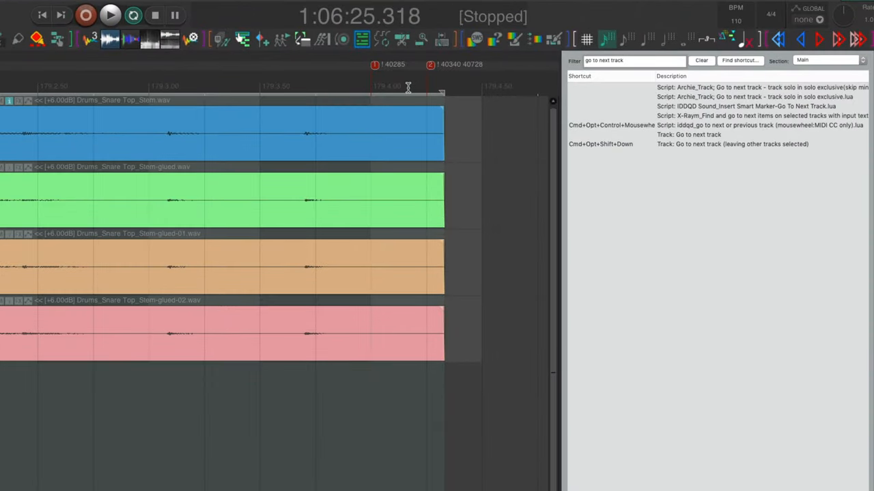
mouse_move(374, 68)
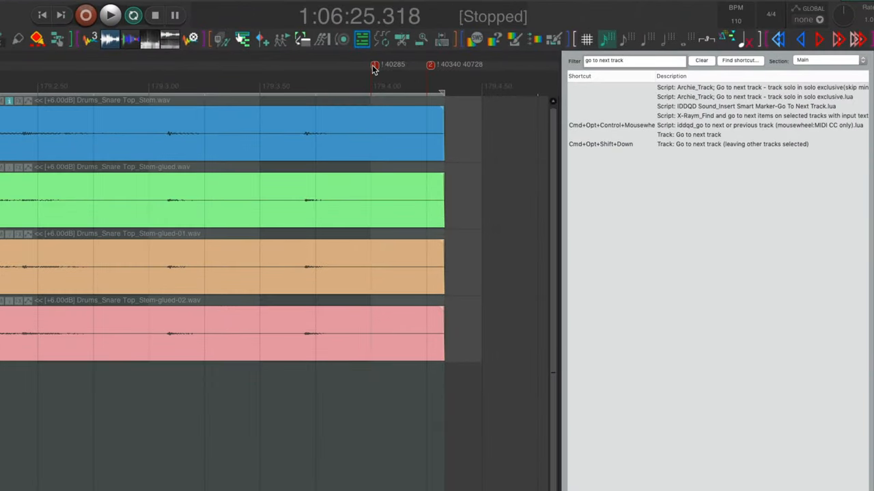
Compare marker 1's name with the 'Track: Go to next track' command ID 40285, then reopen the marker
double_click(374, 64)
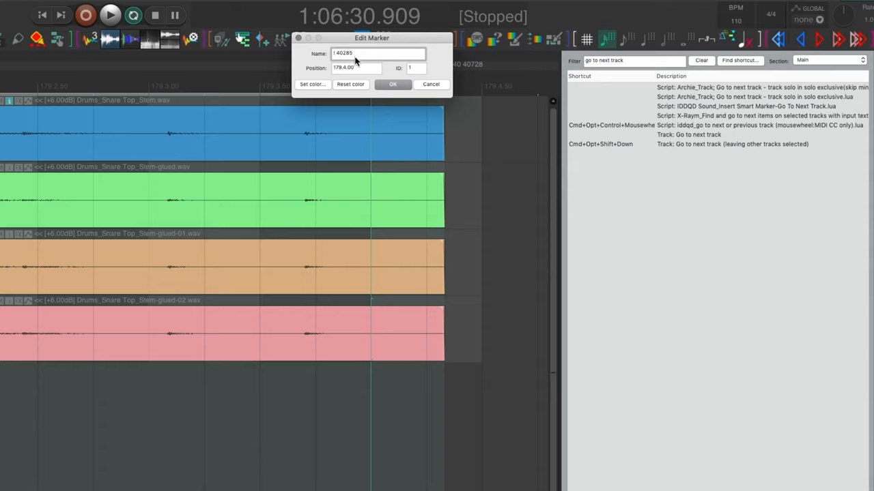
click(393, 84)
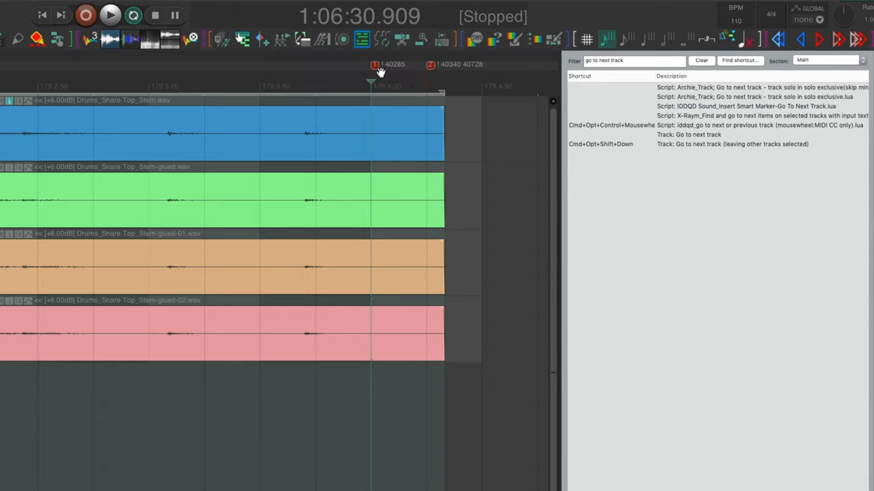
click(688, 134)
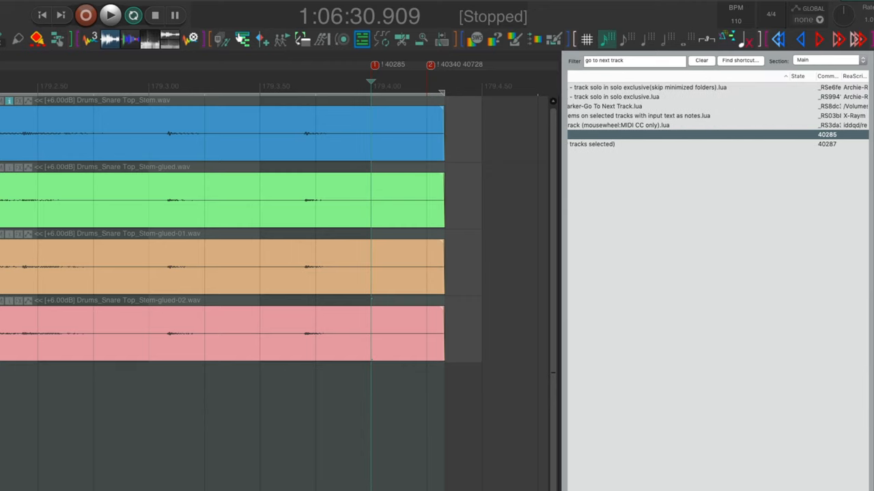
mouse_move(657, 148)
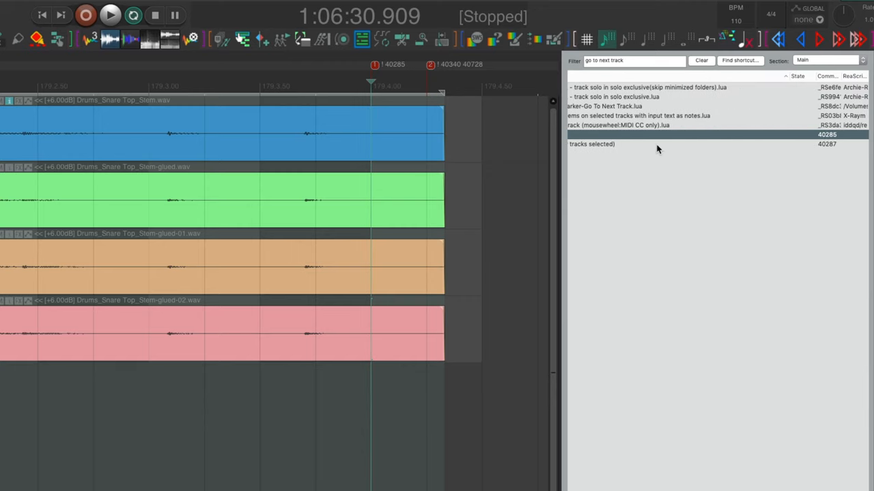
right_click(657, 144)
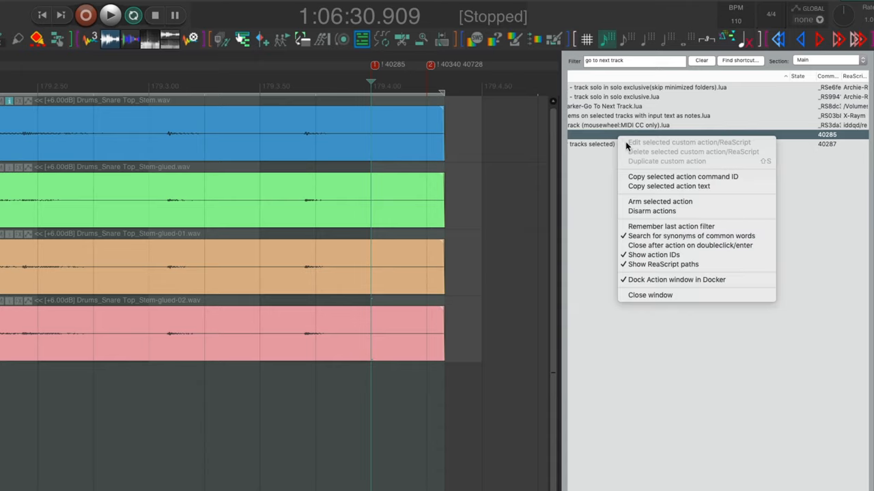
mouse_move(683, 176)
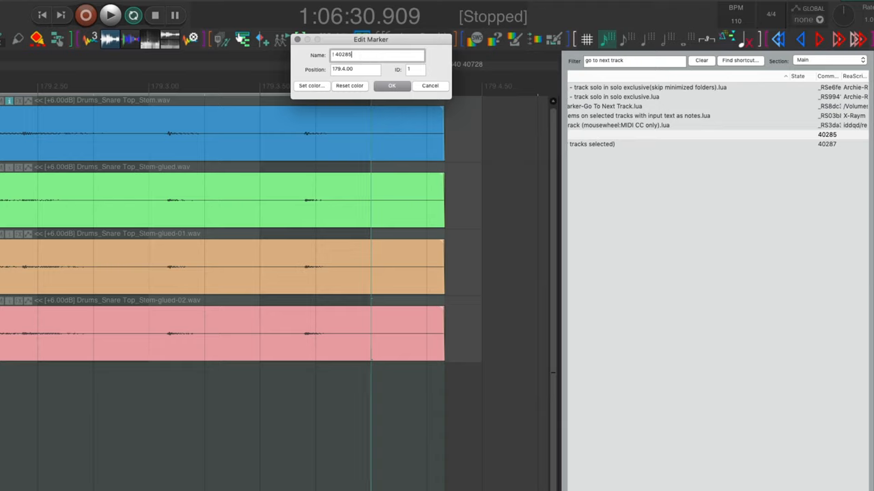
click(392, 85)
text(unsolo all)
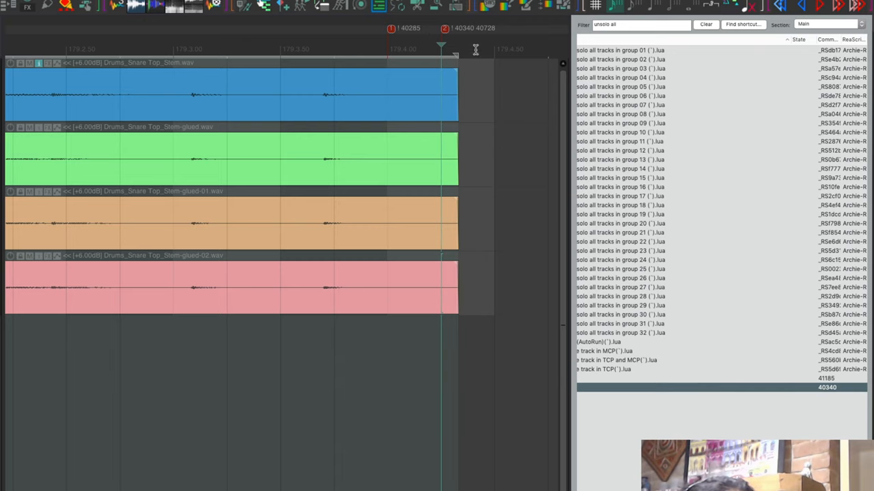
mouse_move(452, 33)
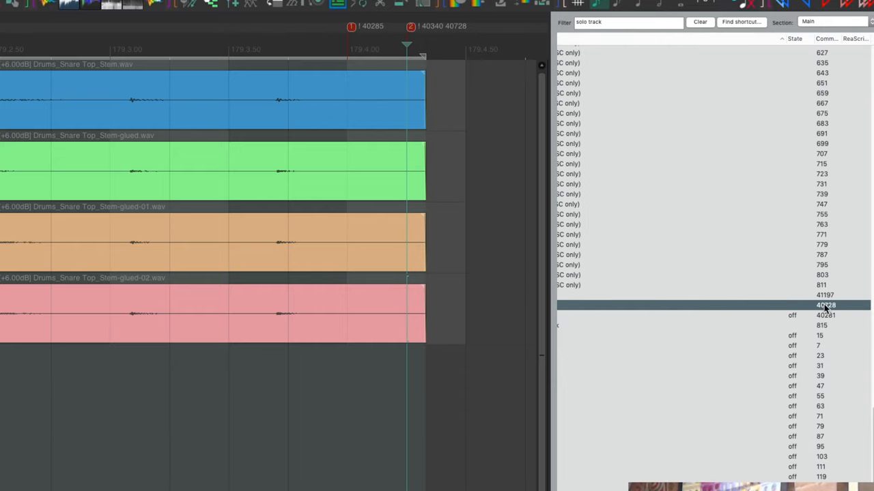
mouse_move(327, 48)
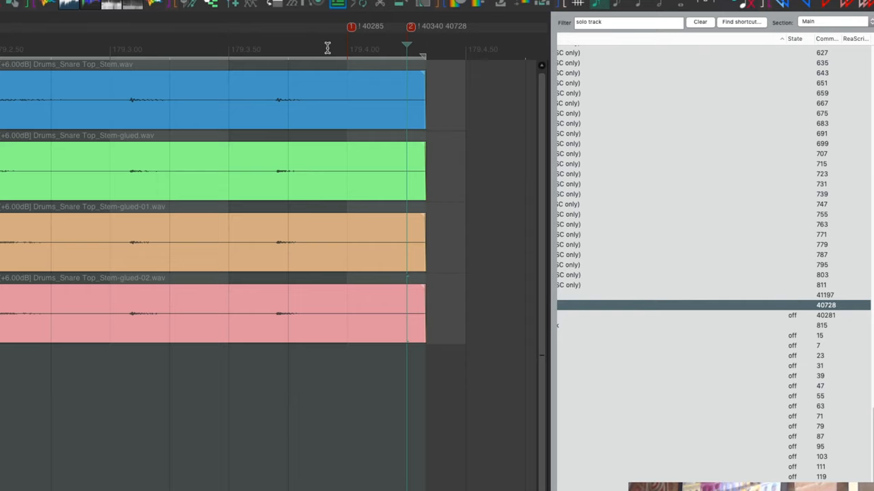
mouse_move(314, 54)
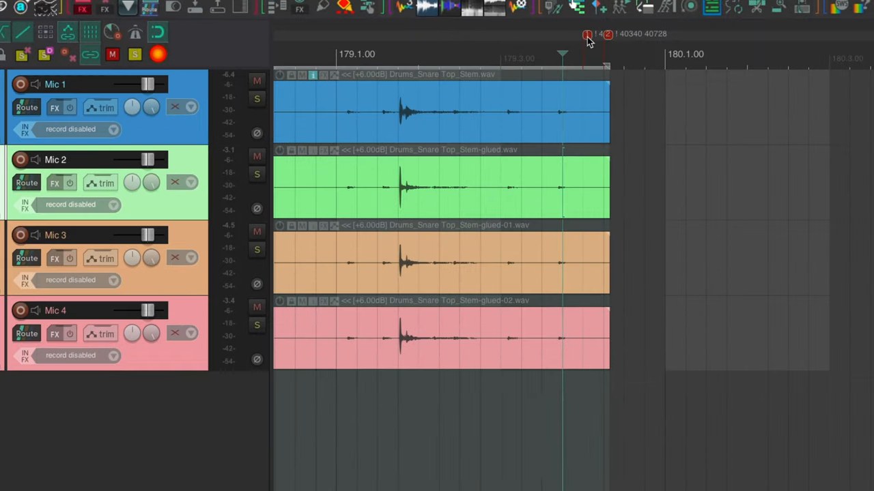
mouse_move(669, 46)
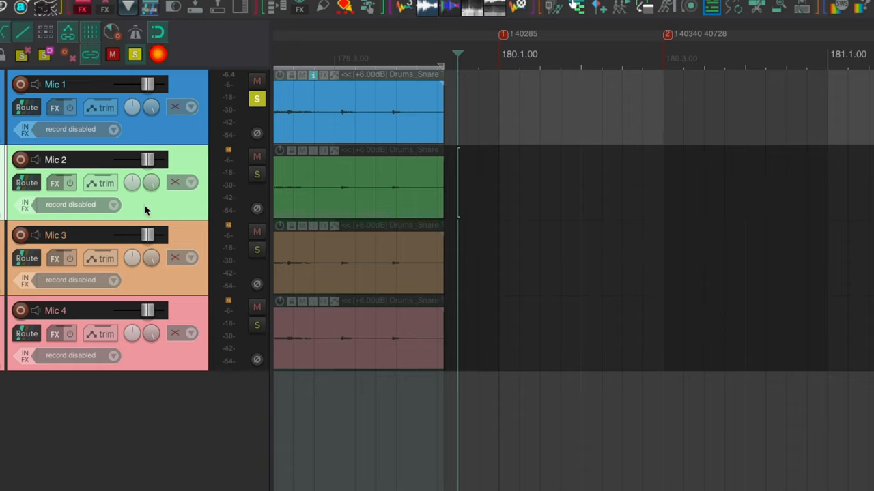
Play through marker 1 so Mic 1 becomes the only soloed track
click(580, 58)
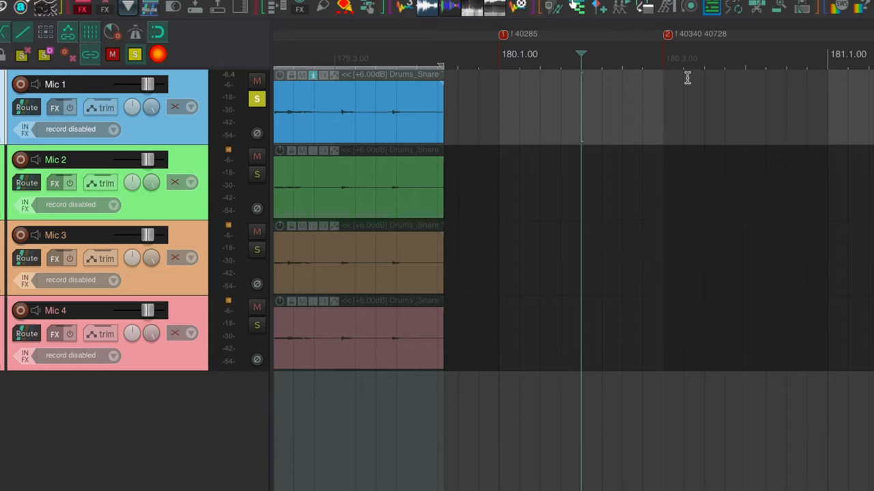
mouse_move(247, 219)
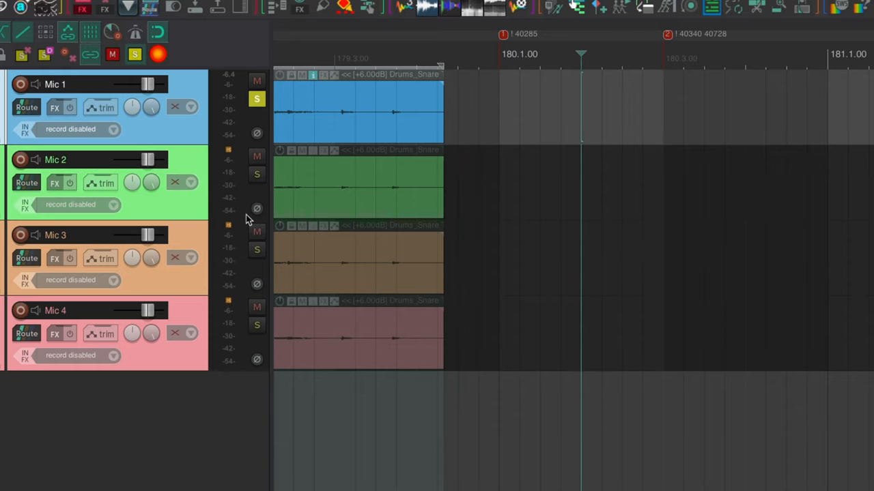
mouse_move(226, 173)
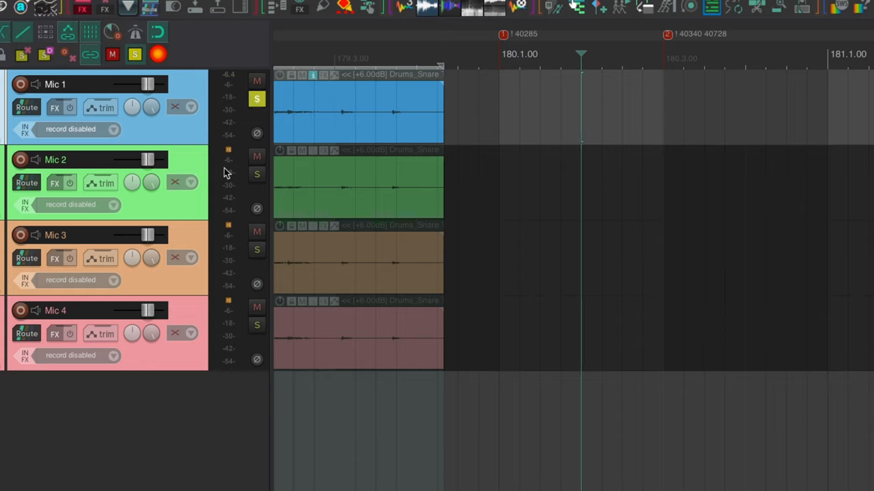
mouse_move(189, 210)
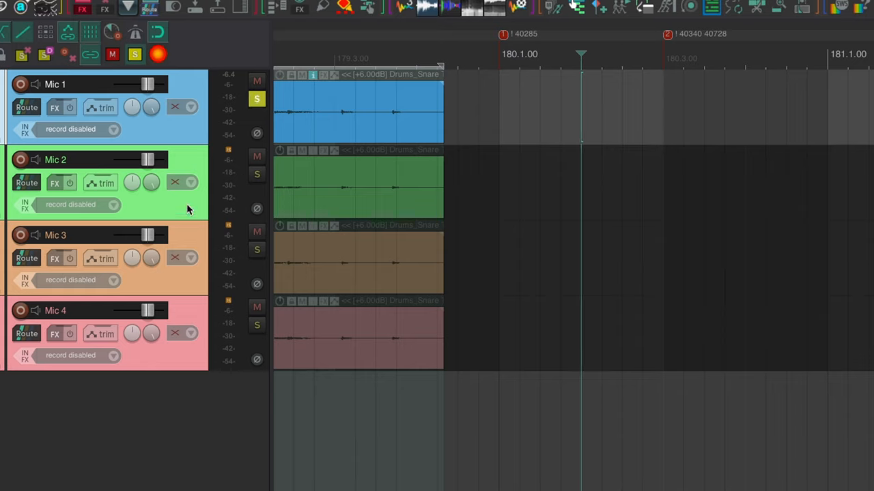
click(257, 99)
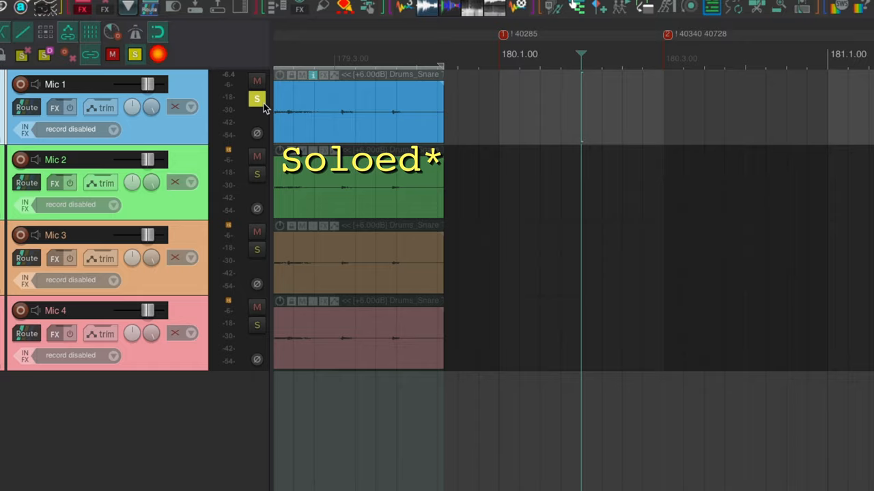
click(257, 99)
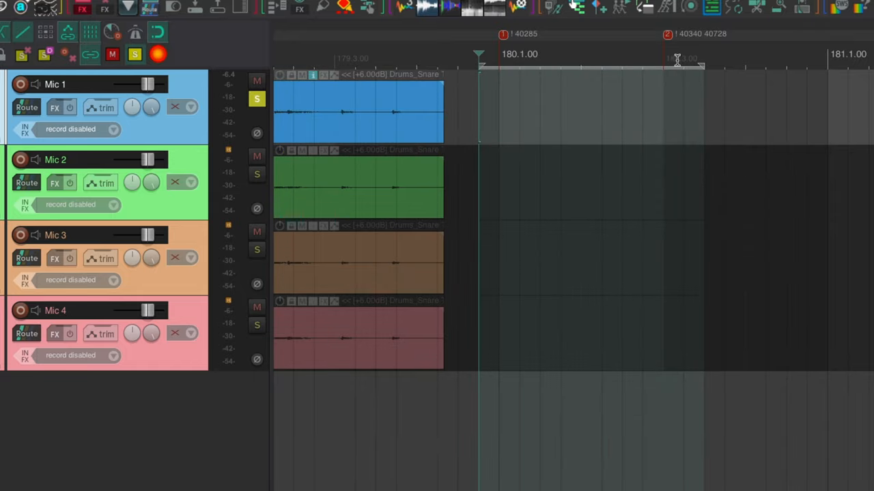
mouse_move(553, 145)
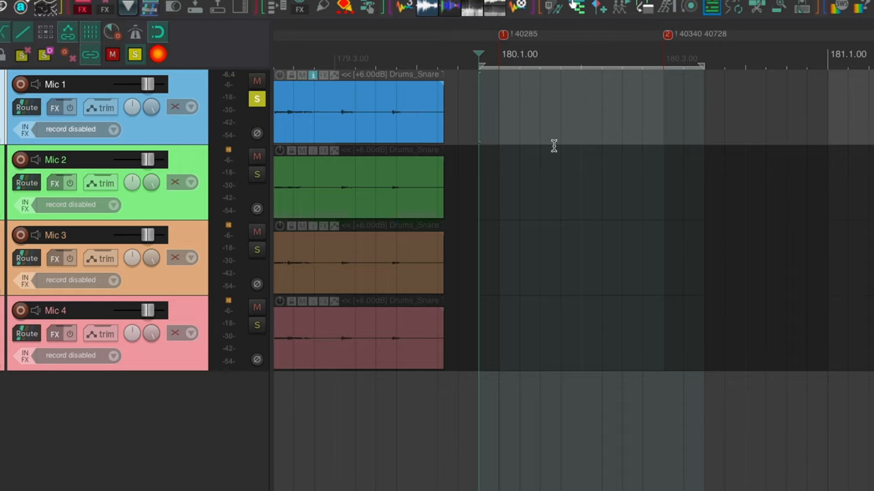
mouse_move(758, 151)
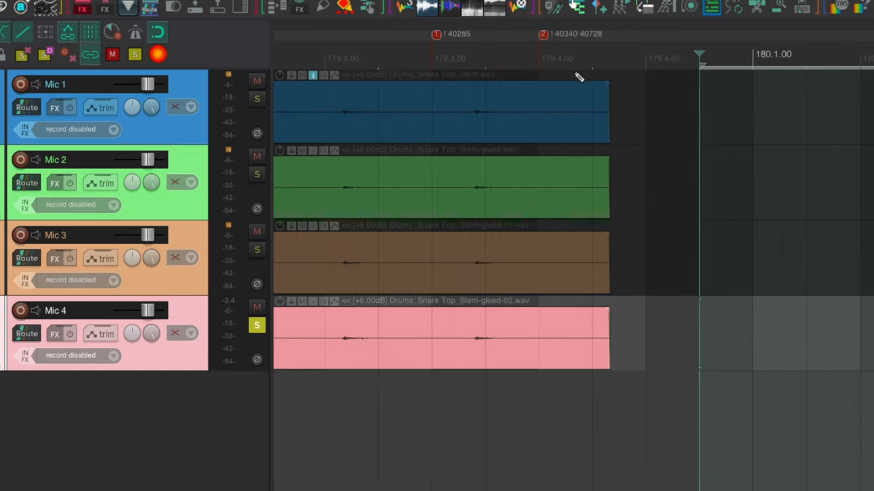
mouse_move(553, 35)
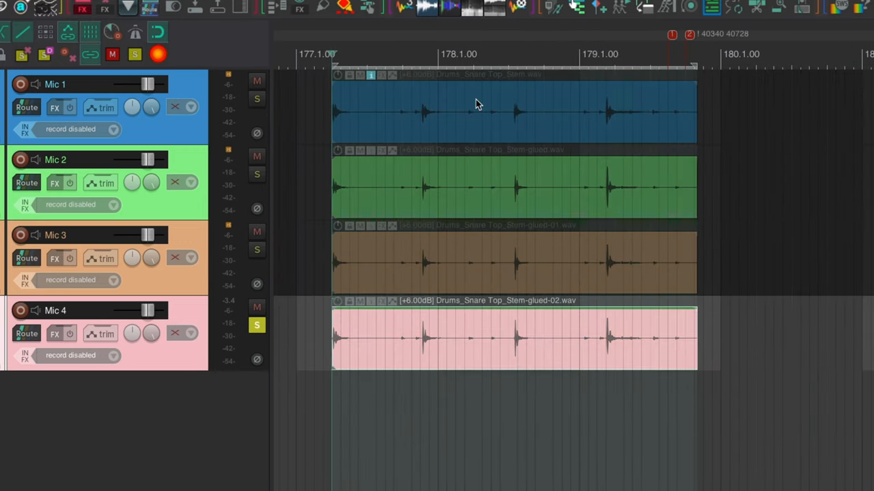
Keep the loop playing until exclusive solo returns from Mic 4 to Mic 1
click(256, 99)
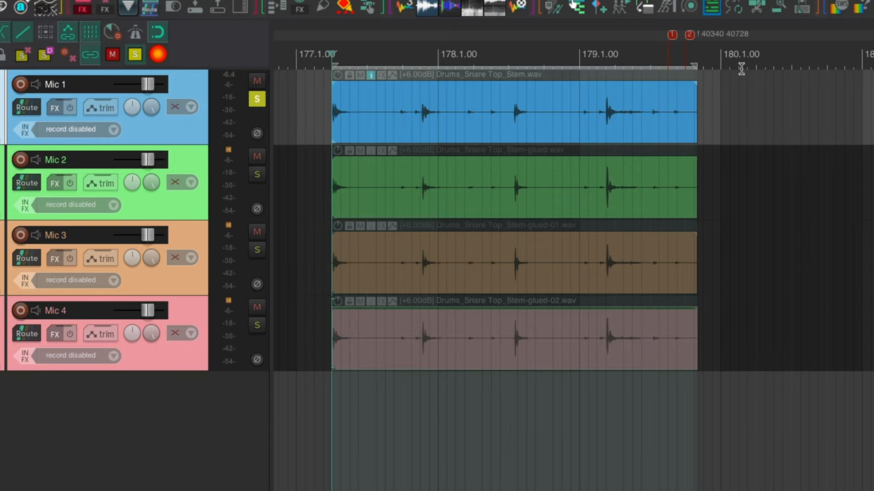
mouse_move(620, 78)
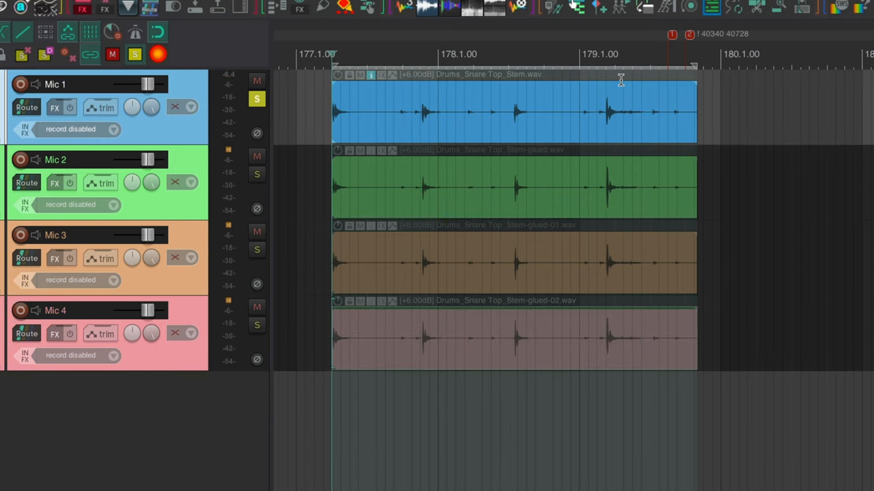